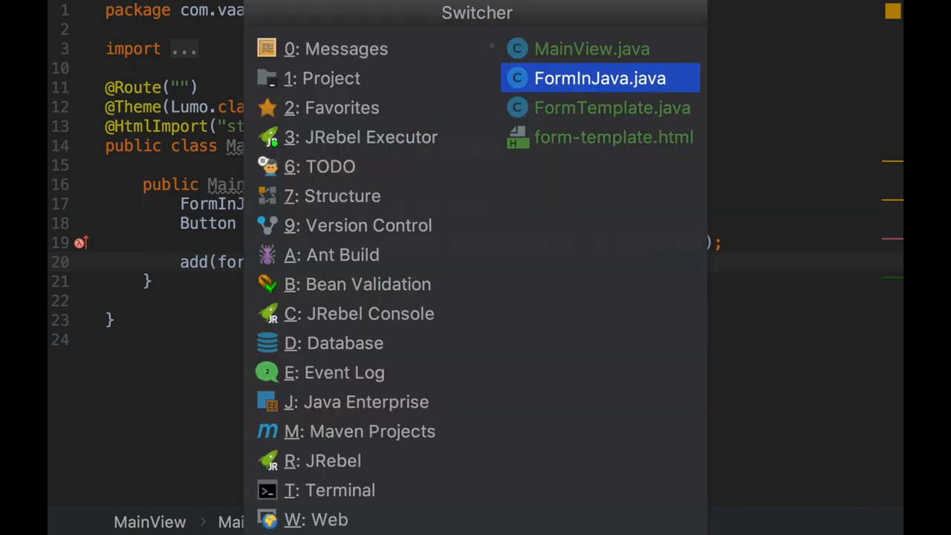
Switch to form-template.html showing its empty vaadin-form-layout element
{"action": "left_click", "coordinate": [613, 137]}
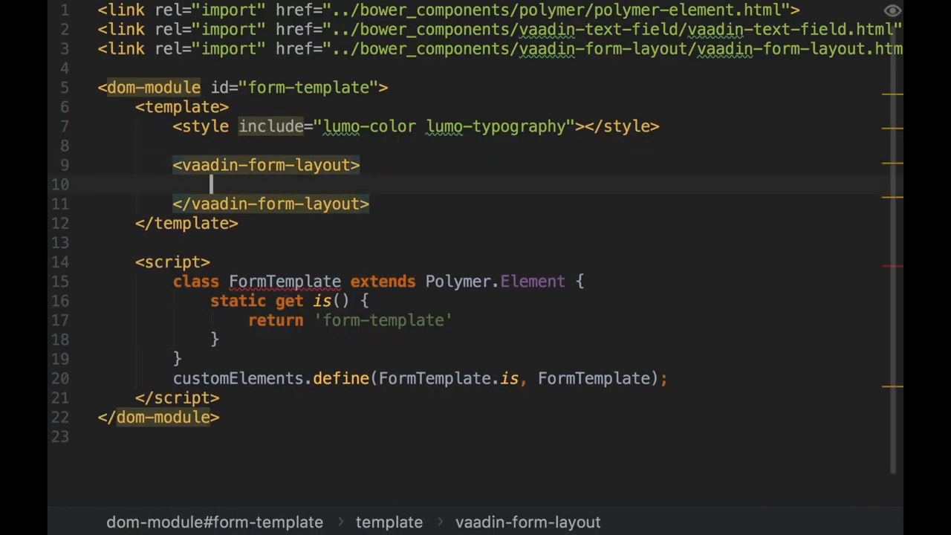